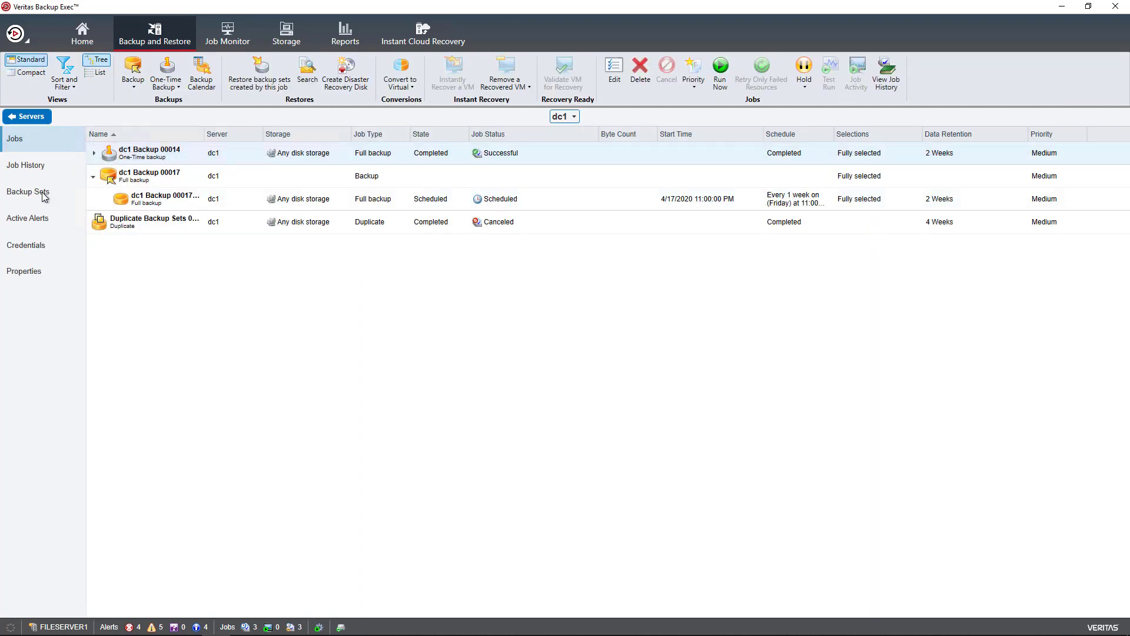
Expand the backup sets and choose Duplicate on the C: Snapshot Copy
left_click(27, 192)
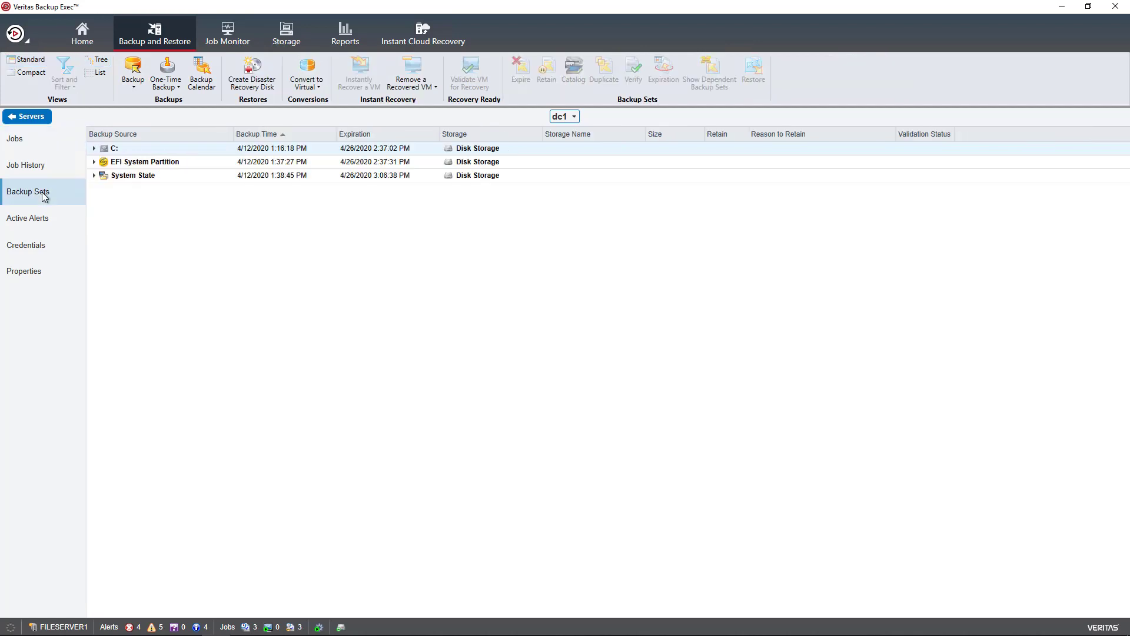
left_click(93, 147)
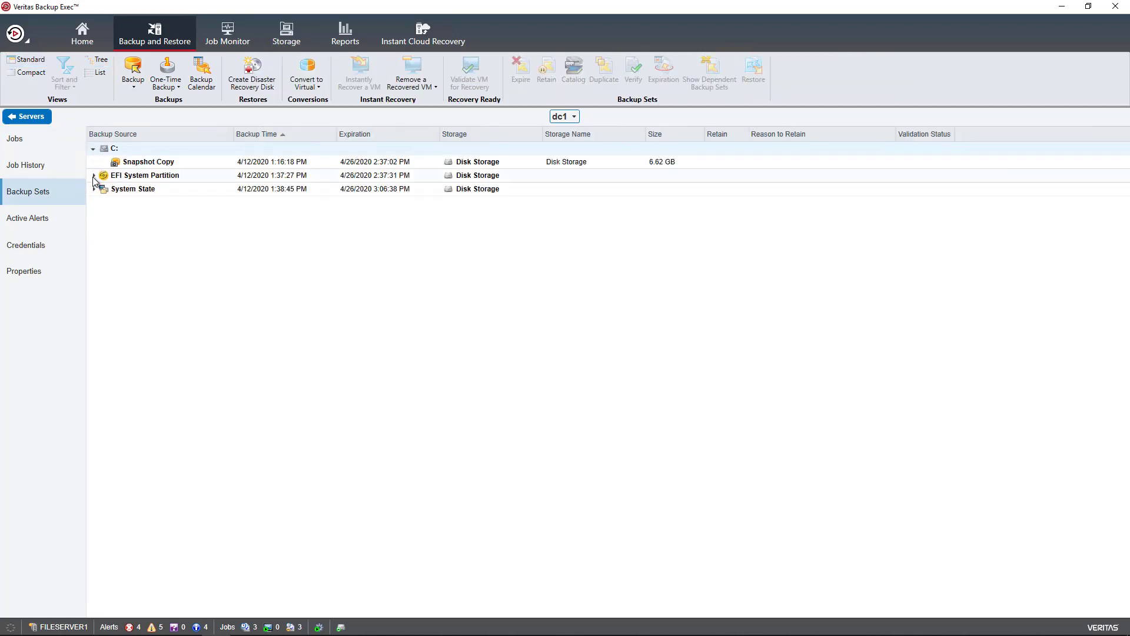
left_click(93, 175)
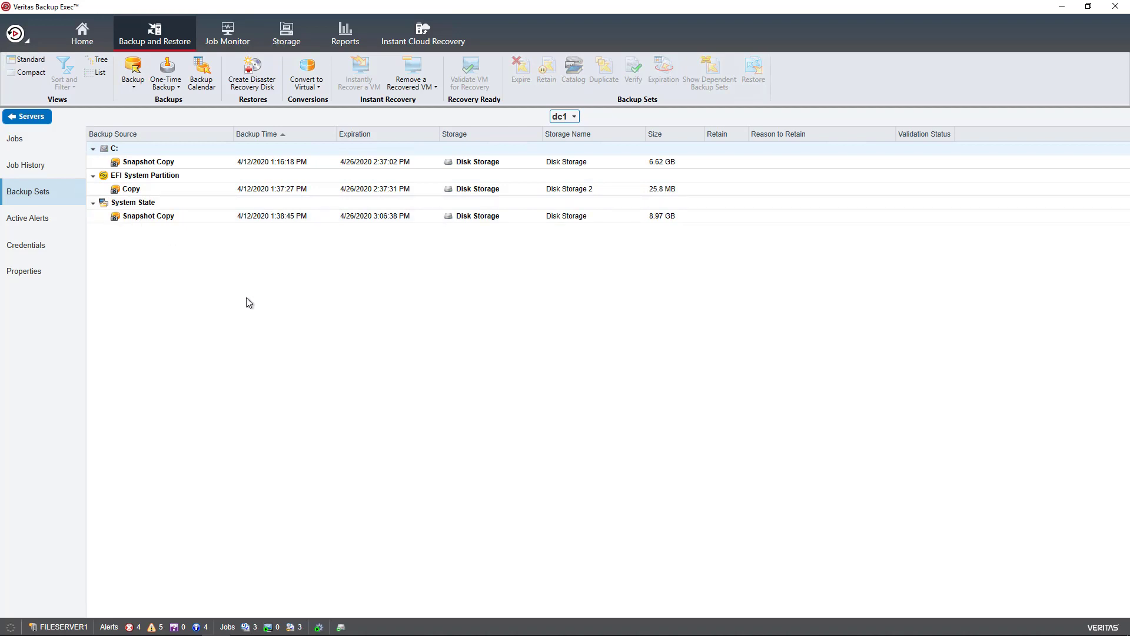
mouse_move(250, 294)
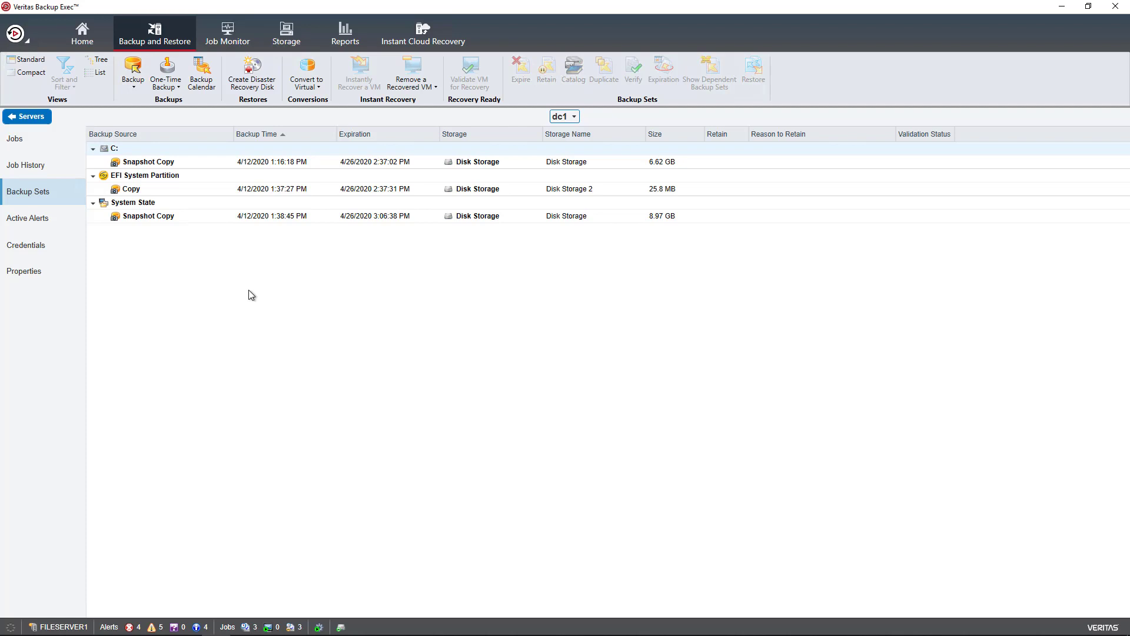
mouse_move(202, 246)
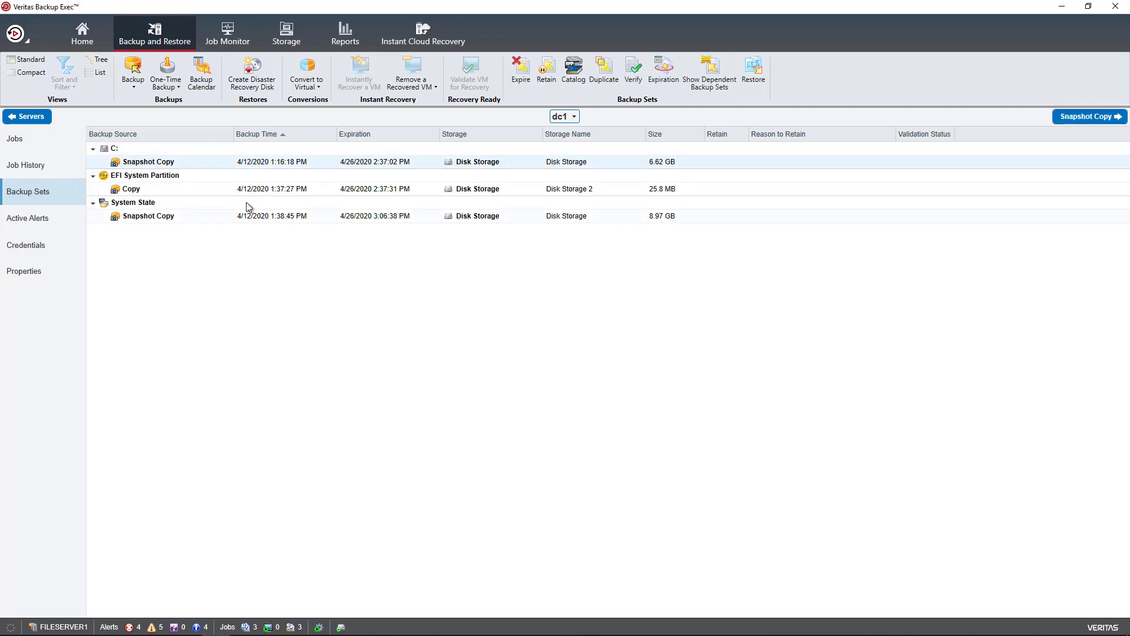
right_click(148, 160)
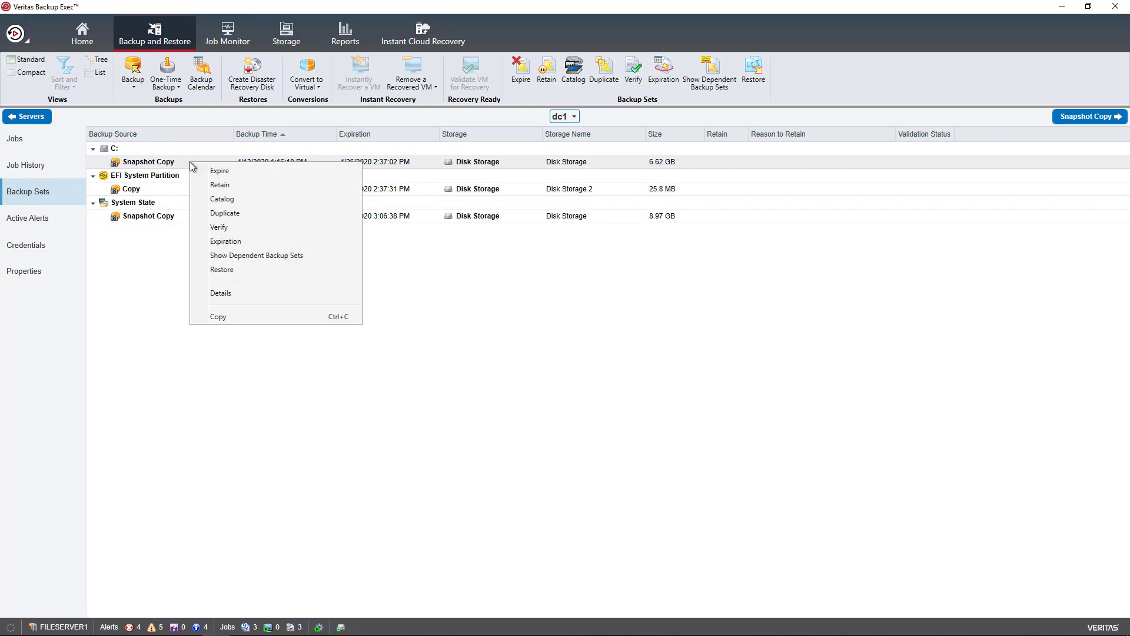
mouse_move(226, 213)
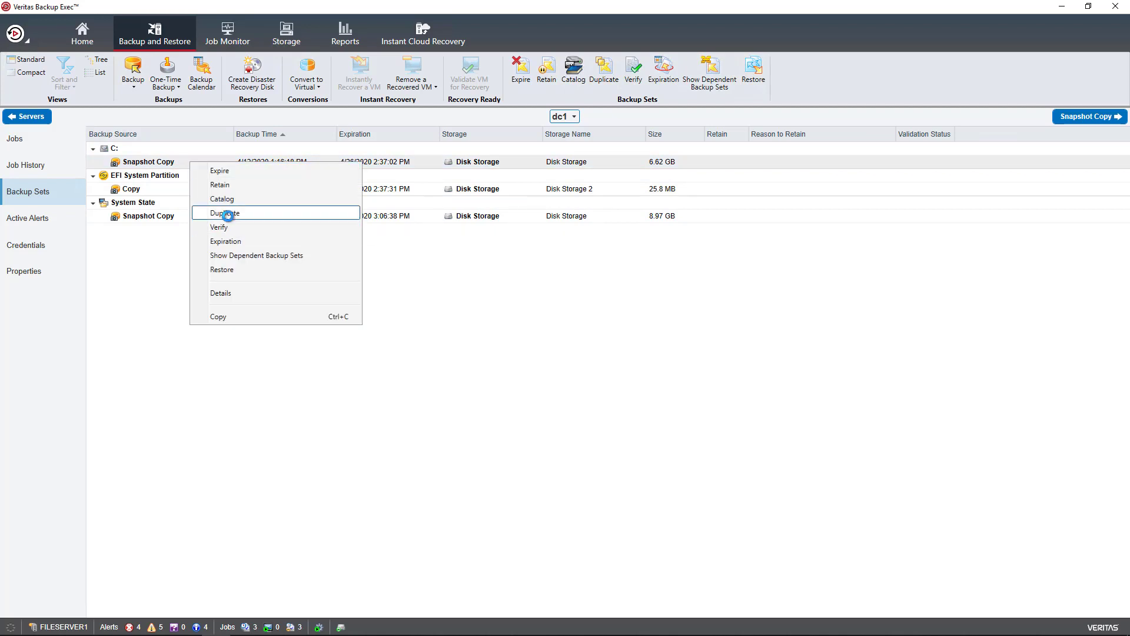
left_click(228, 212)
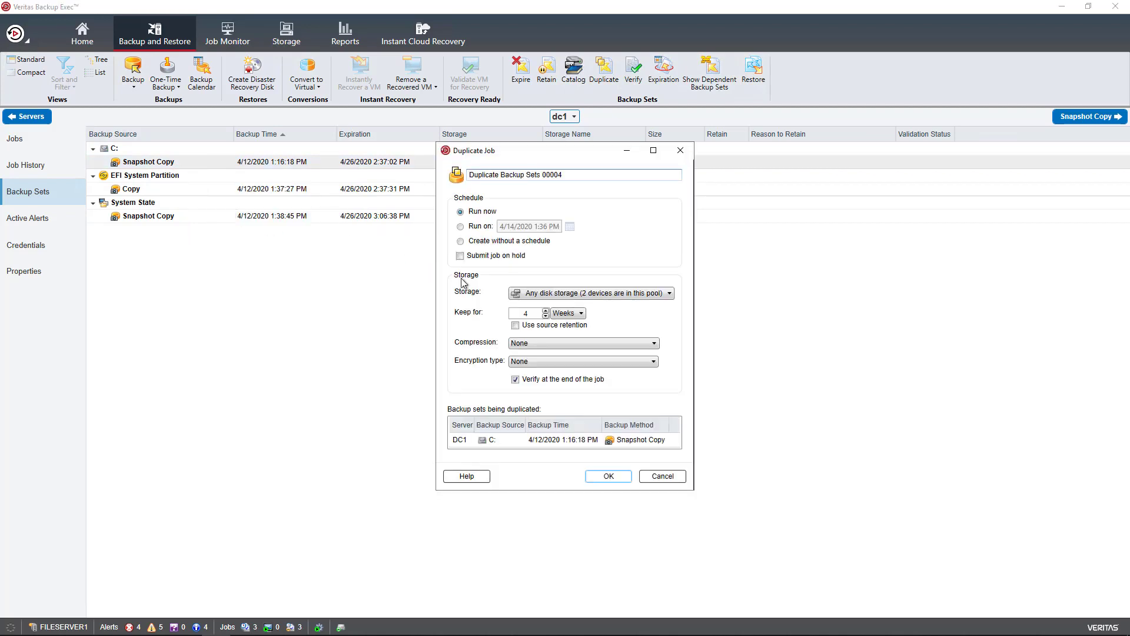
mouse_move(479, 271)
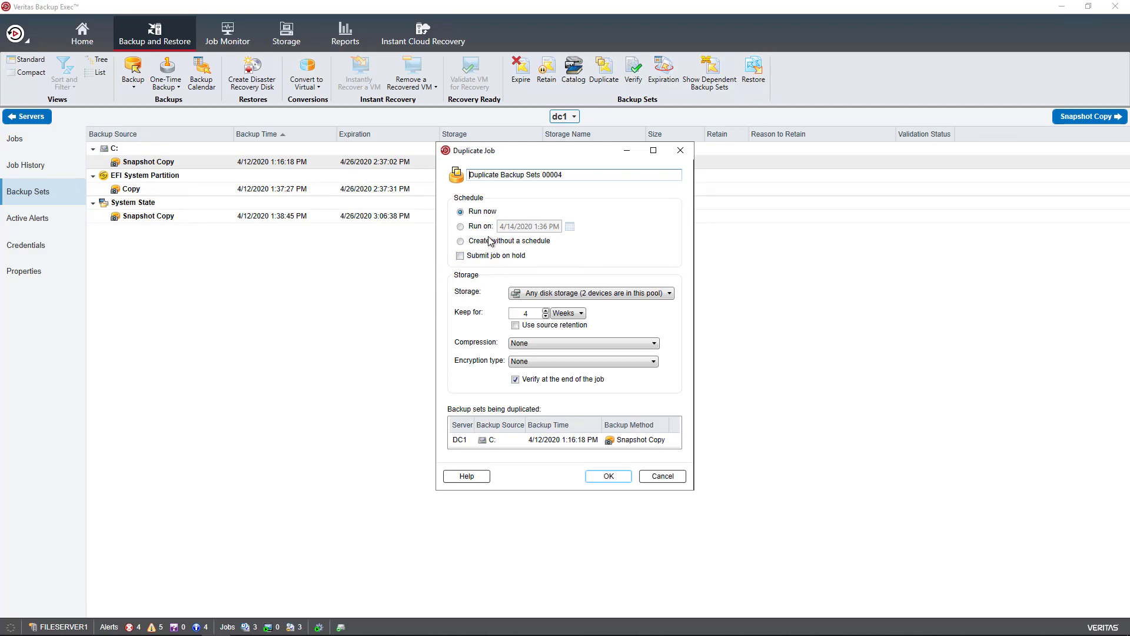
Try the schedule options, then return to Run now and list storage destinations
left_click(460, 226)
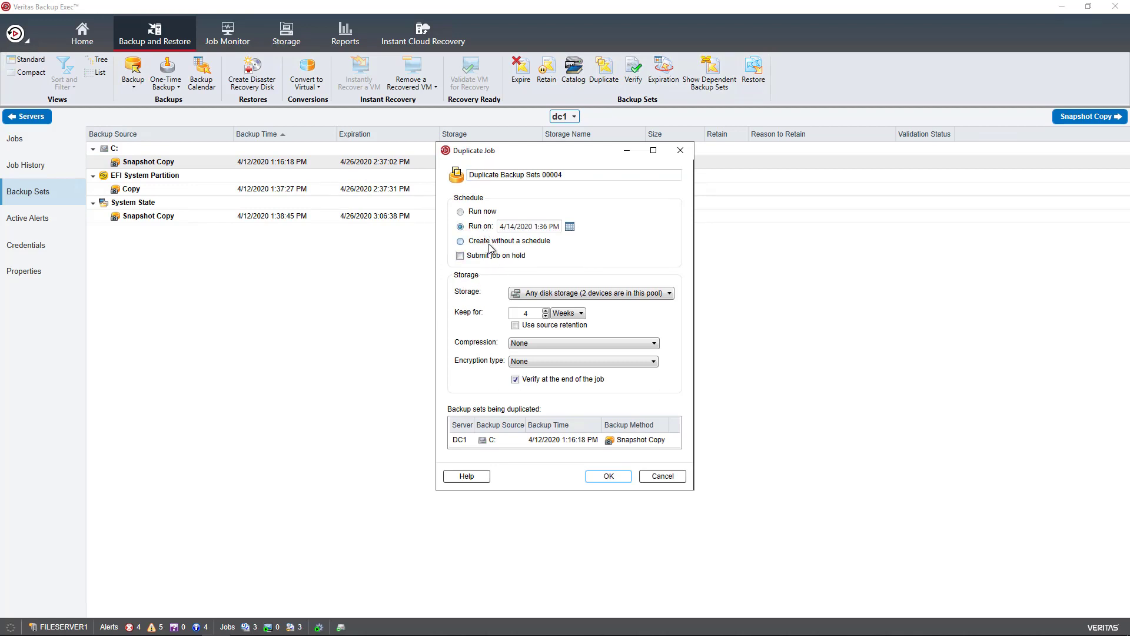
left_click(460, 240)
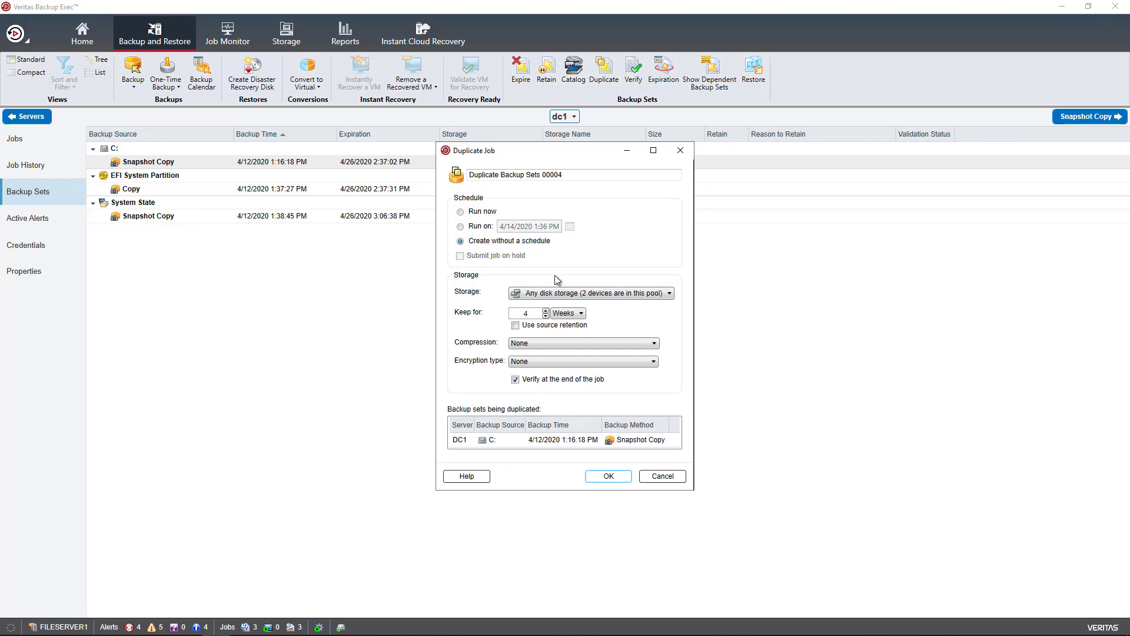
left_click(461, 211)
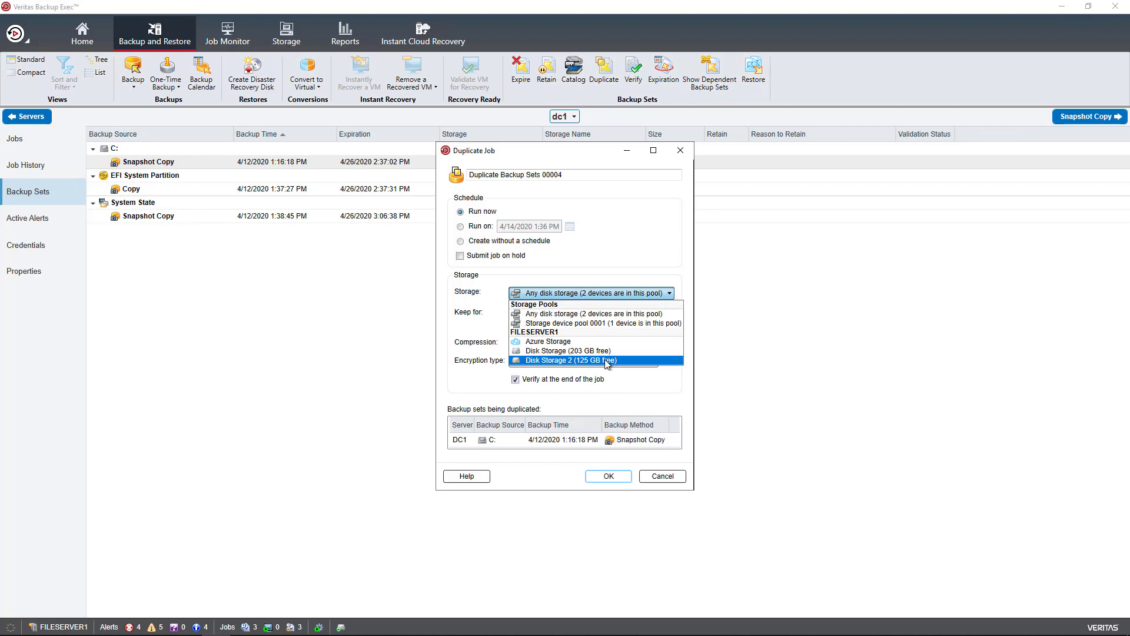
Target Disk Storage 2 after briefly trying Azure Storage, and uncheck end-of-job verification
left_click(569, 360)
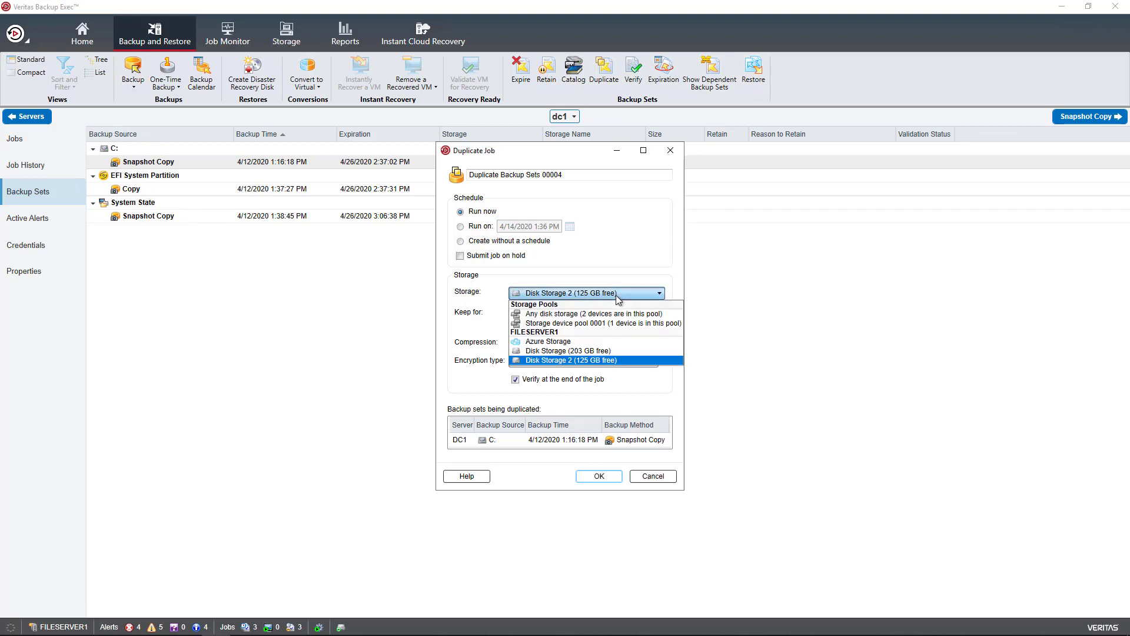
mouse_move(582, 343)
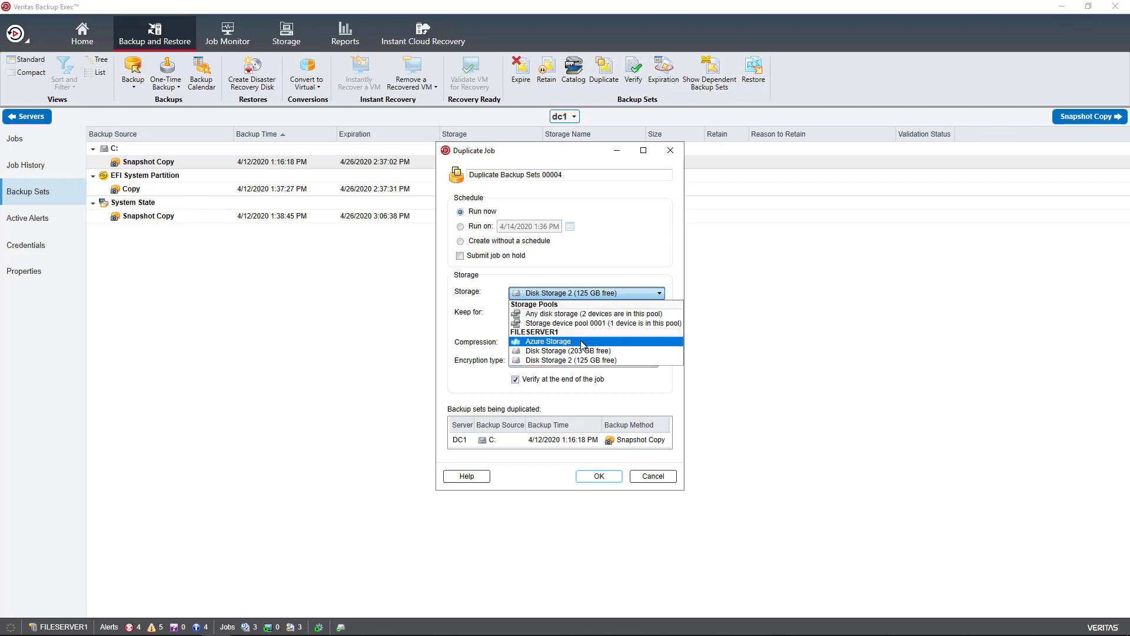
left_click(549, 341)
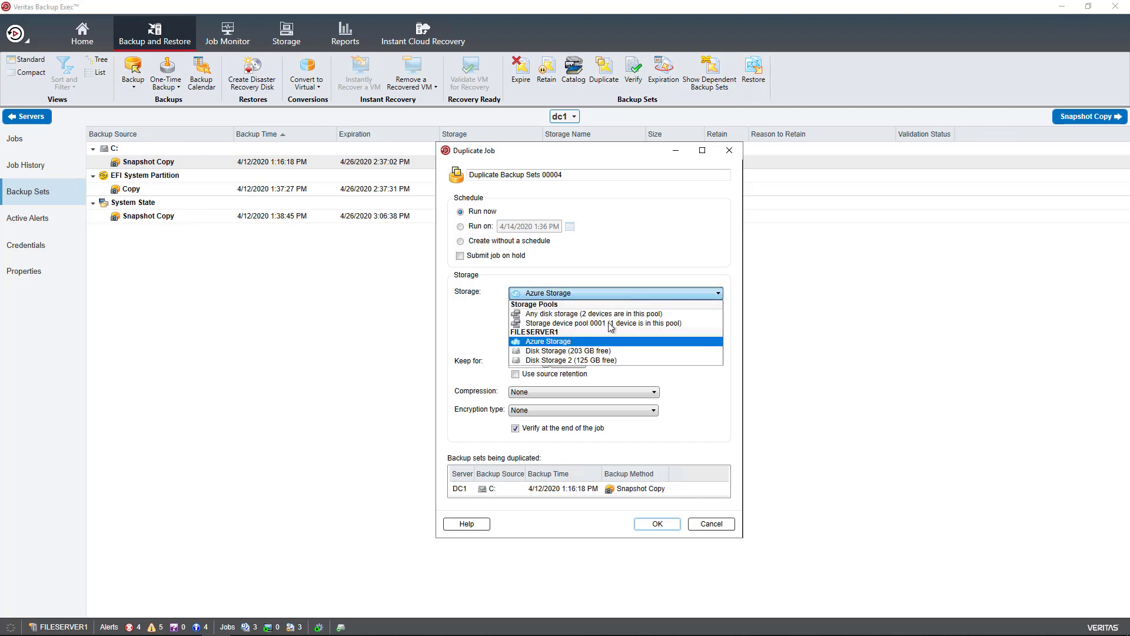
left_click(570, 360)
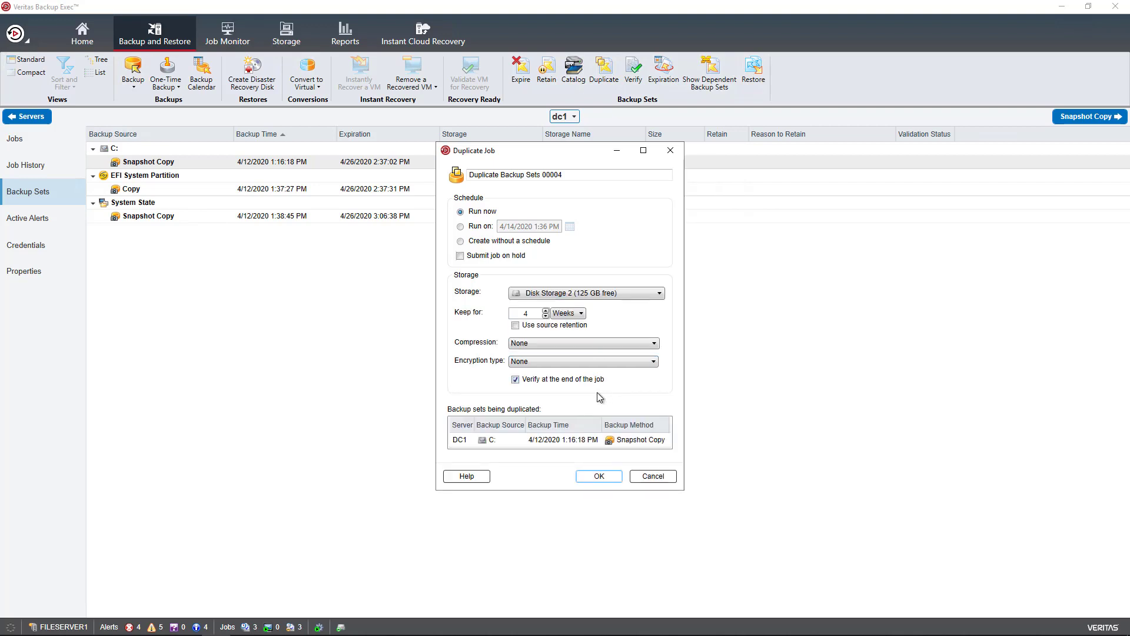
left_click(516, 379)
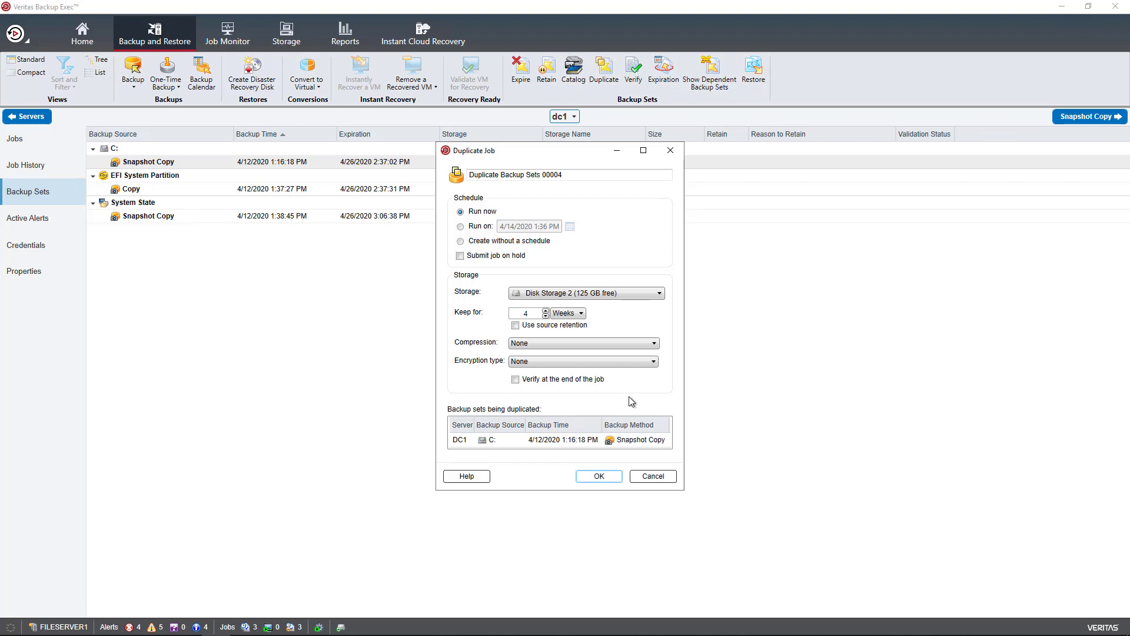
Confirm the Duplicate Job dialog with OK to start the job
left_click(598, 476)
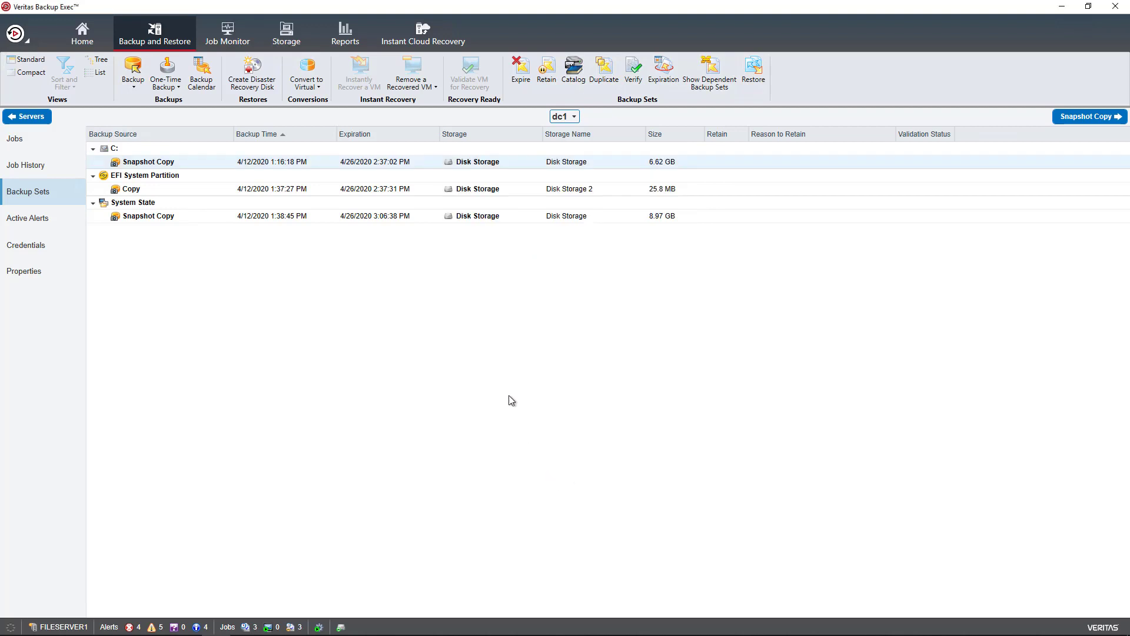
mouse_move(227, 289)
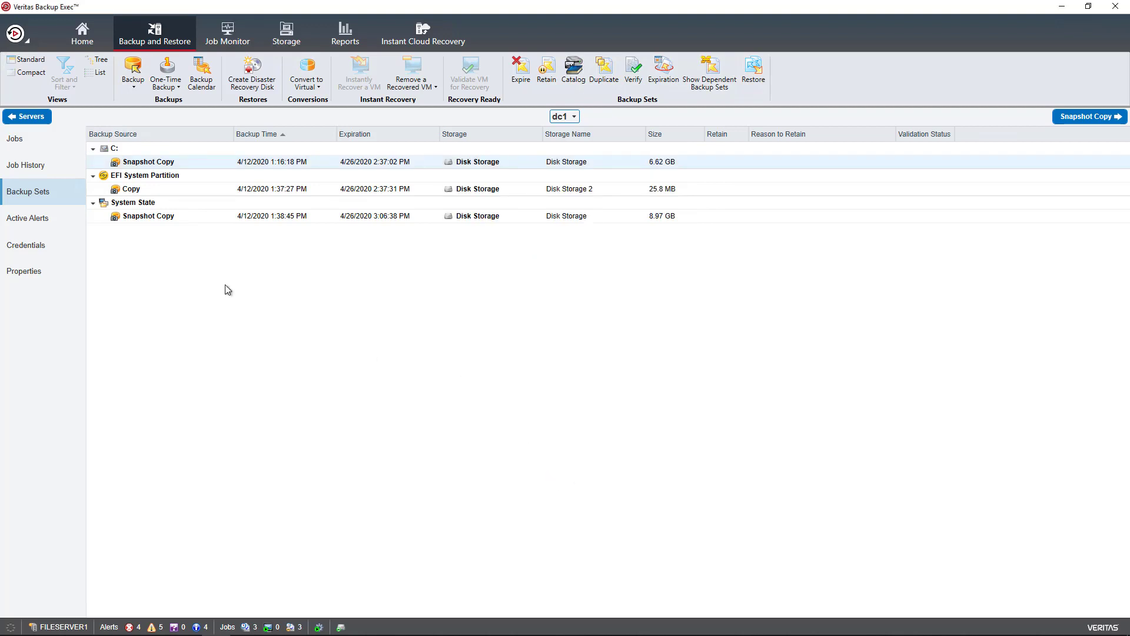
mouse_move(227, 278)
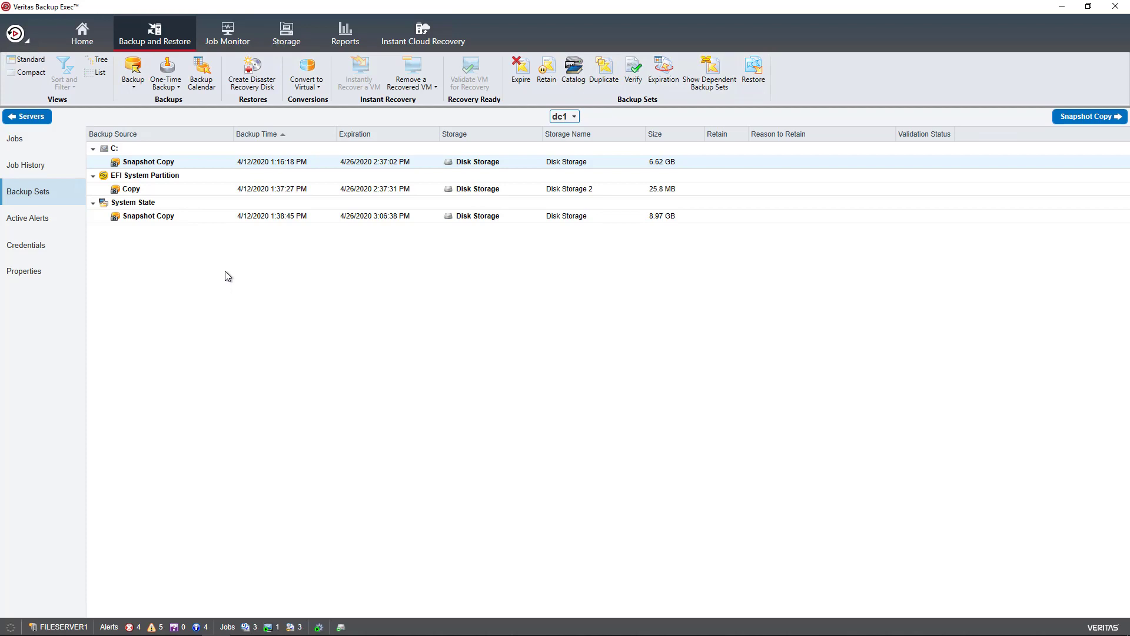
mouse_move(229, 273)
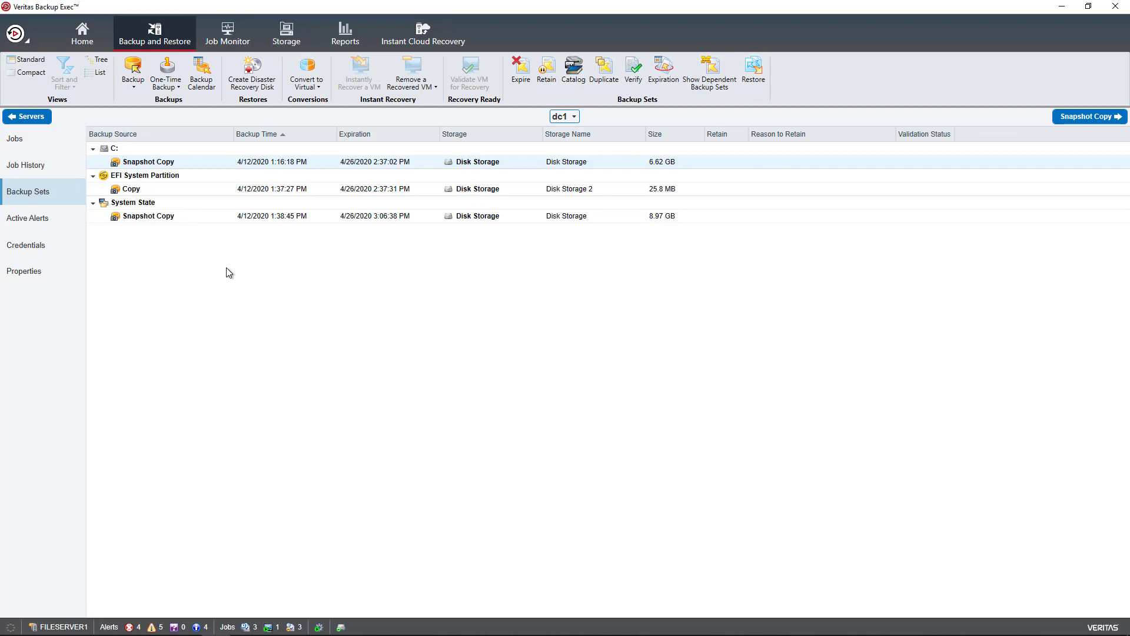
mouse_move(273, 293)
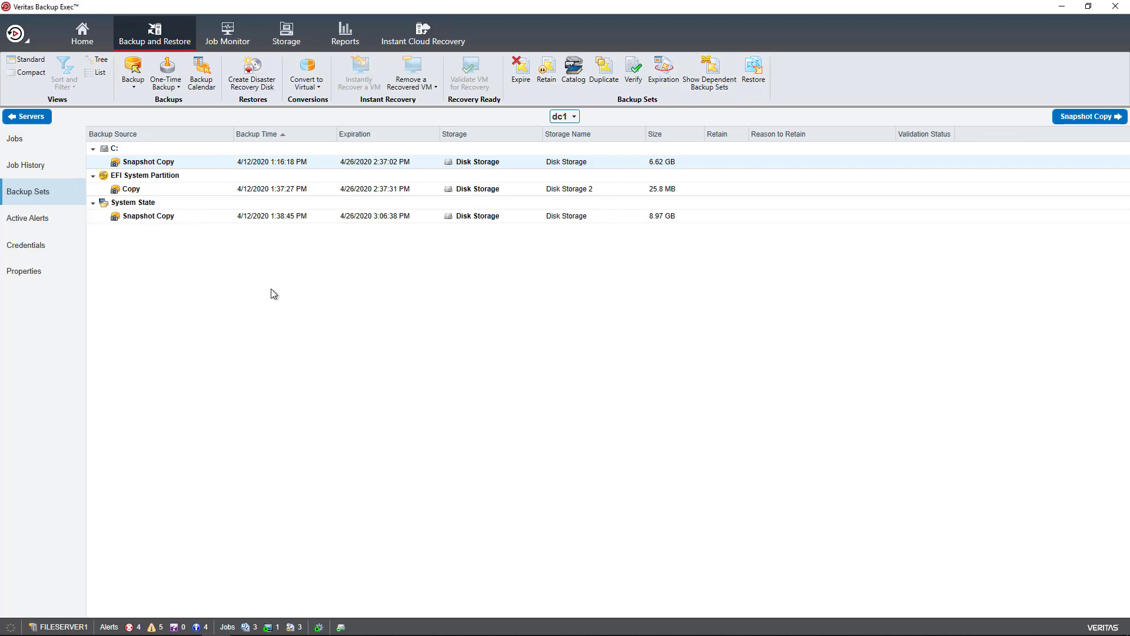